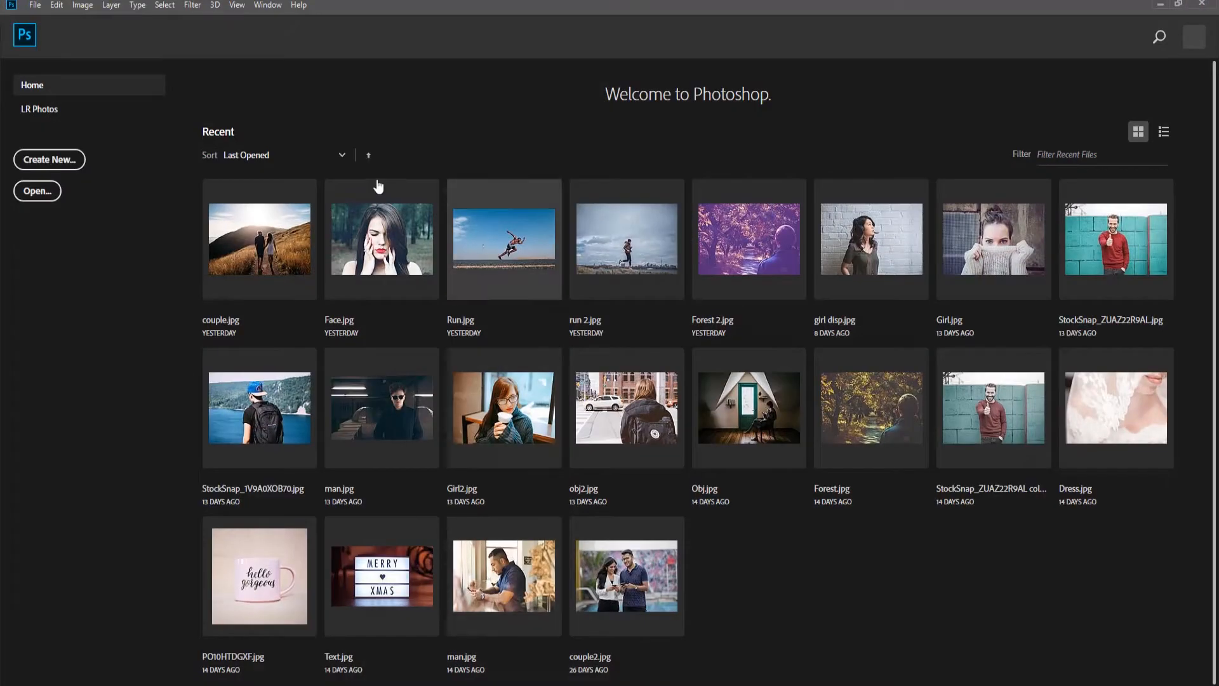
mouse_move(48, 159)
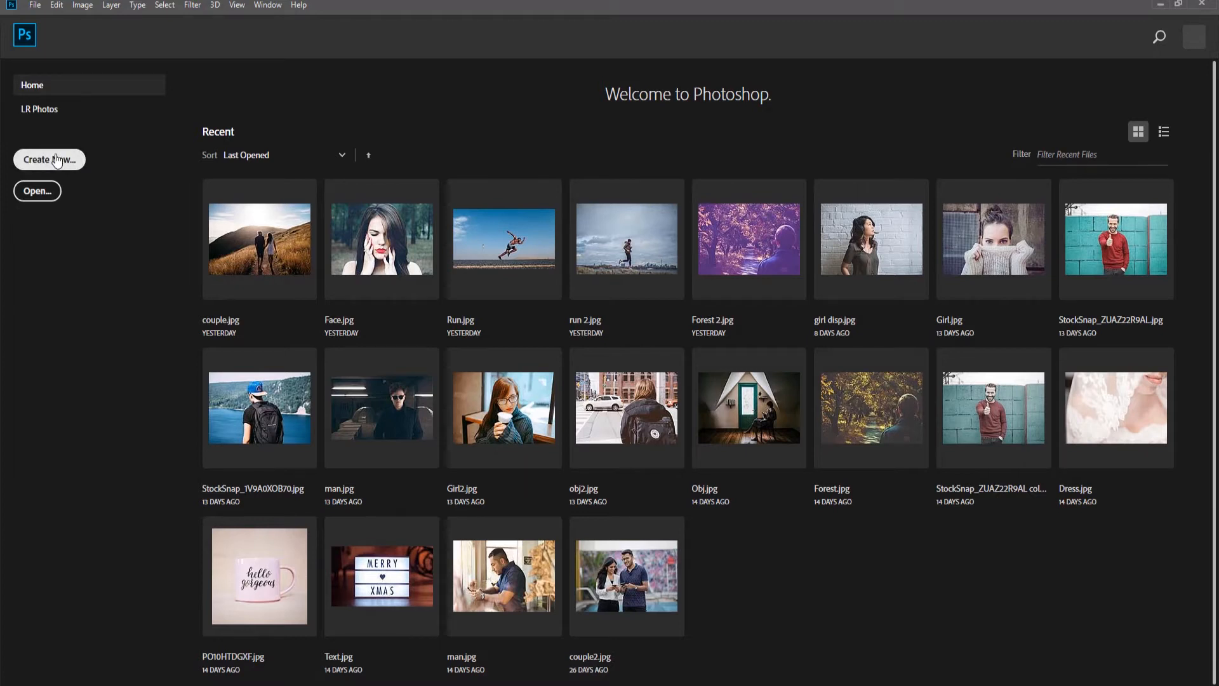
Create a new 5 x 4 inch, 300 ppi document from the Home screen
left_click(49, 160)
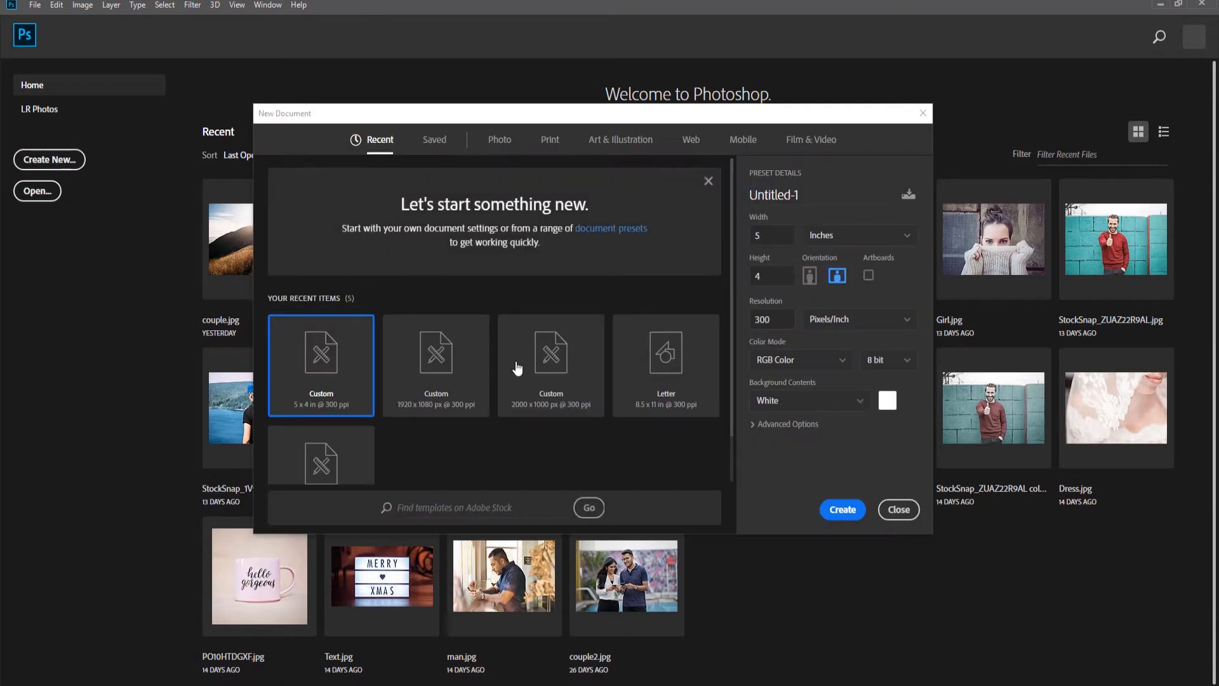
left_click(898, 509)
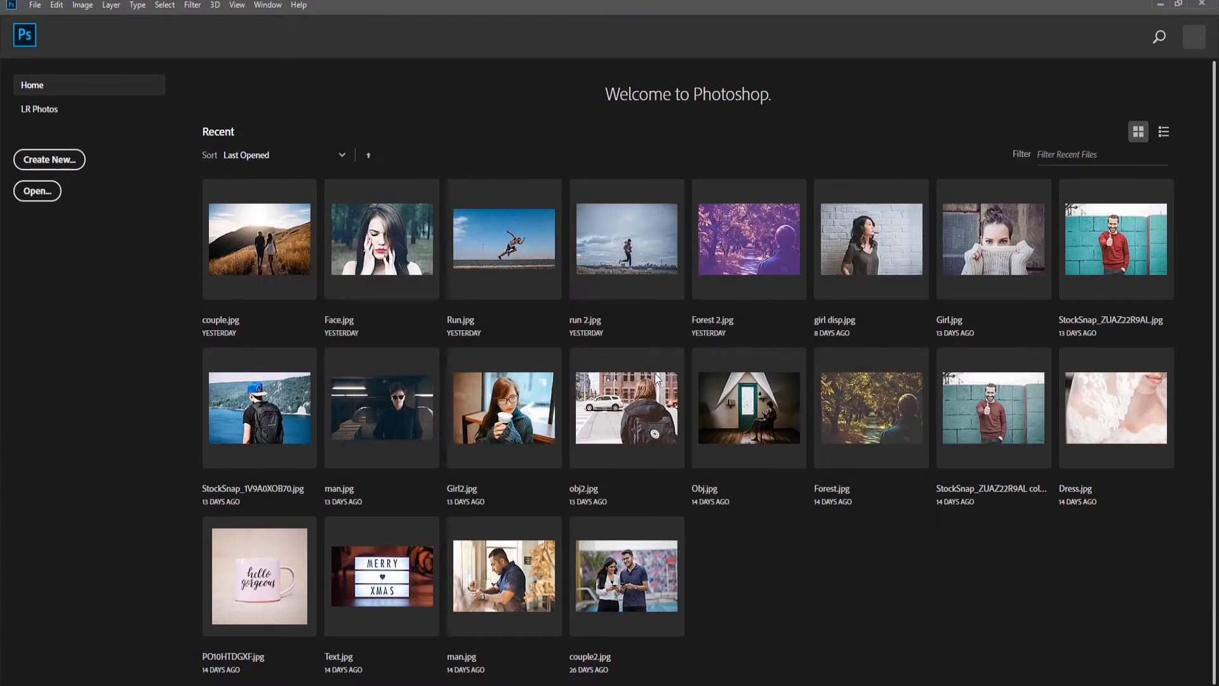
Add a type layer on the canvas filled with Lorem ipsum placeholder text and commit it
left_click(49, 159)
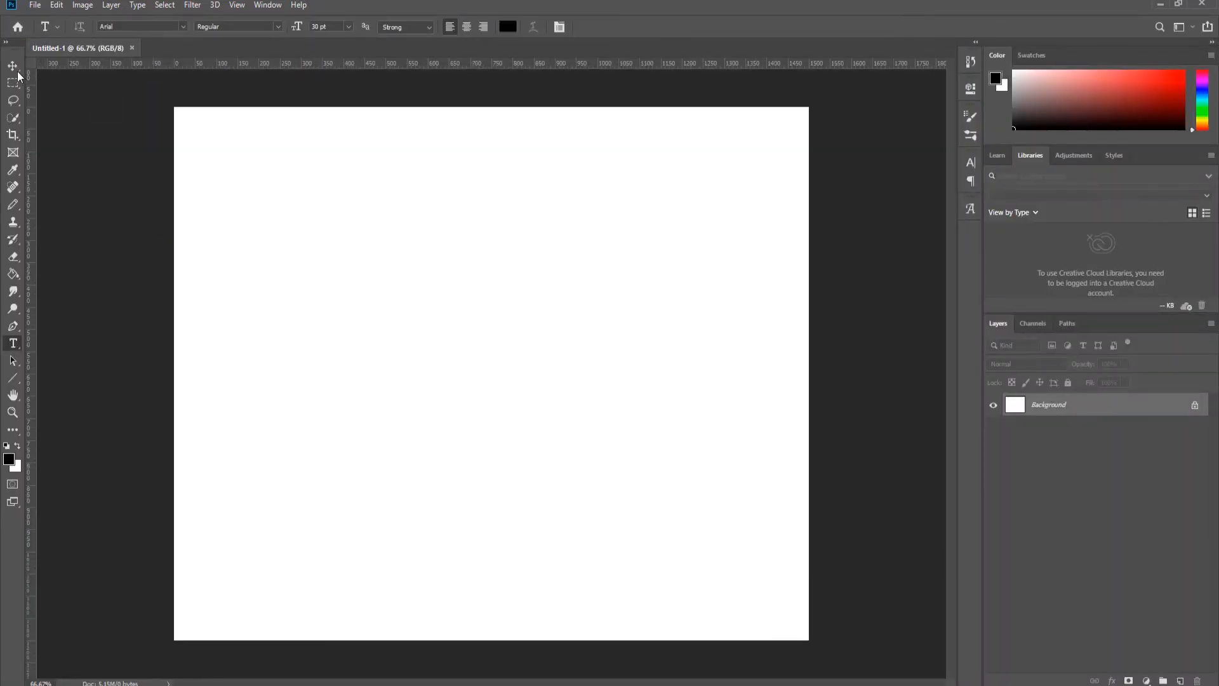
left_click_drag(223, 144, 696, 201)
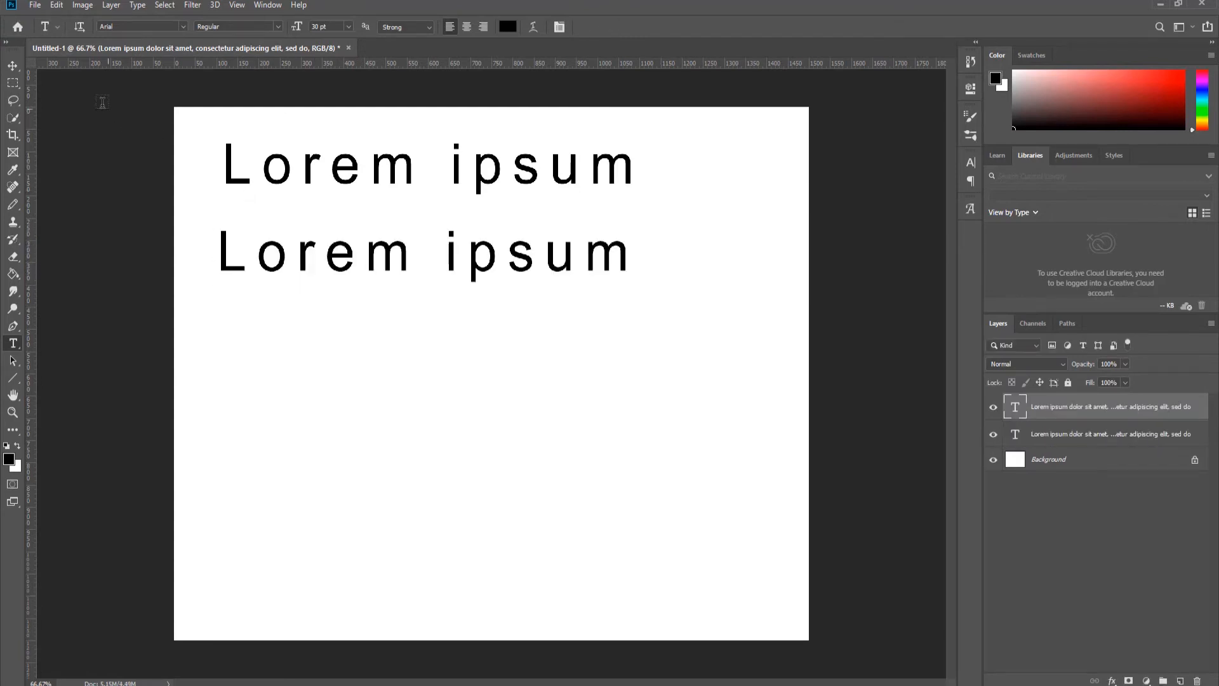
left_click(55, 4)
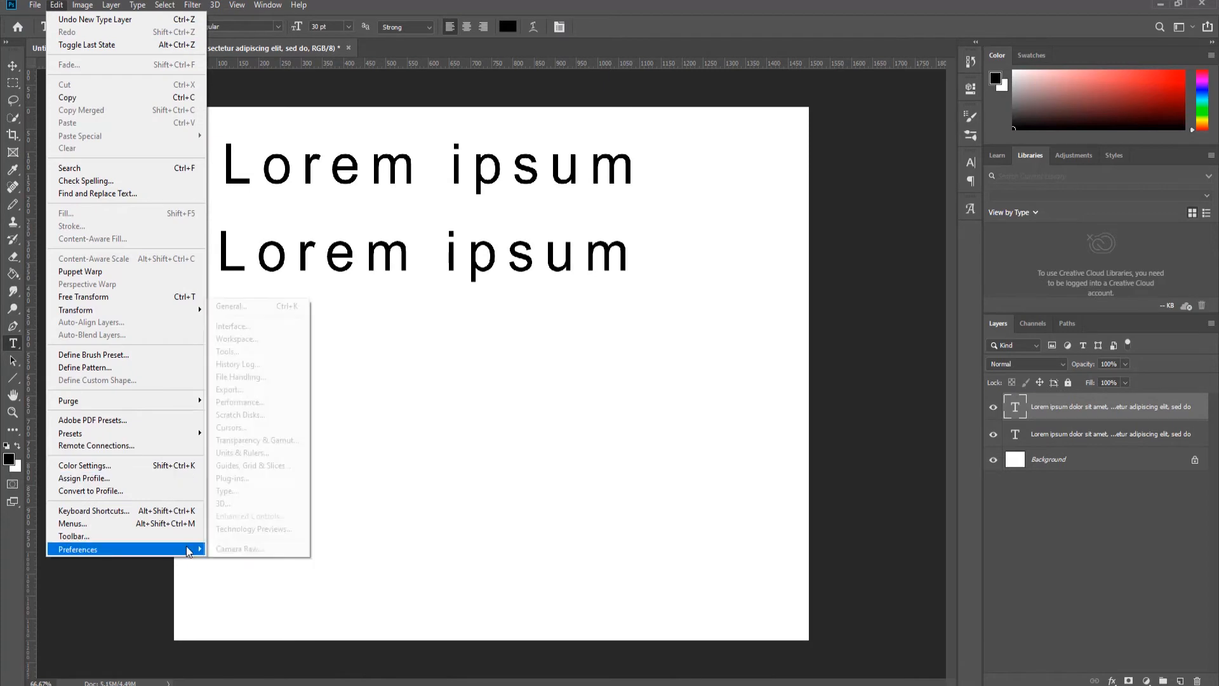
mouse_move(250, 491)
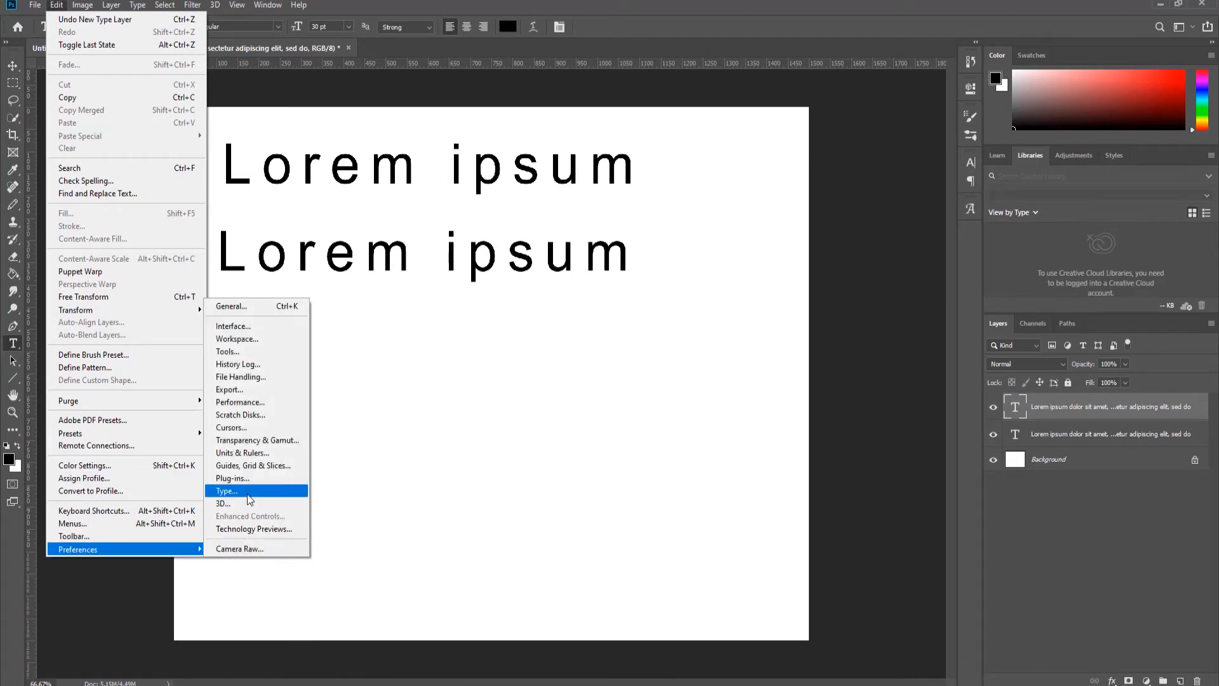
Turn off 'Fill new type layers with placeholder text' in Type preferences and confirm
left_click(226, 491)
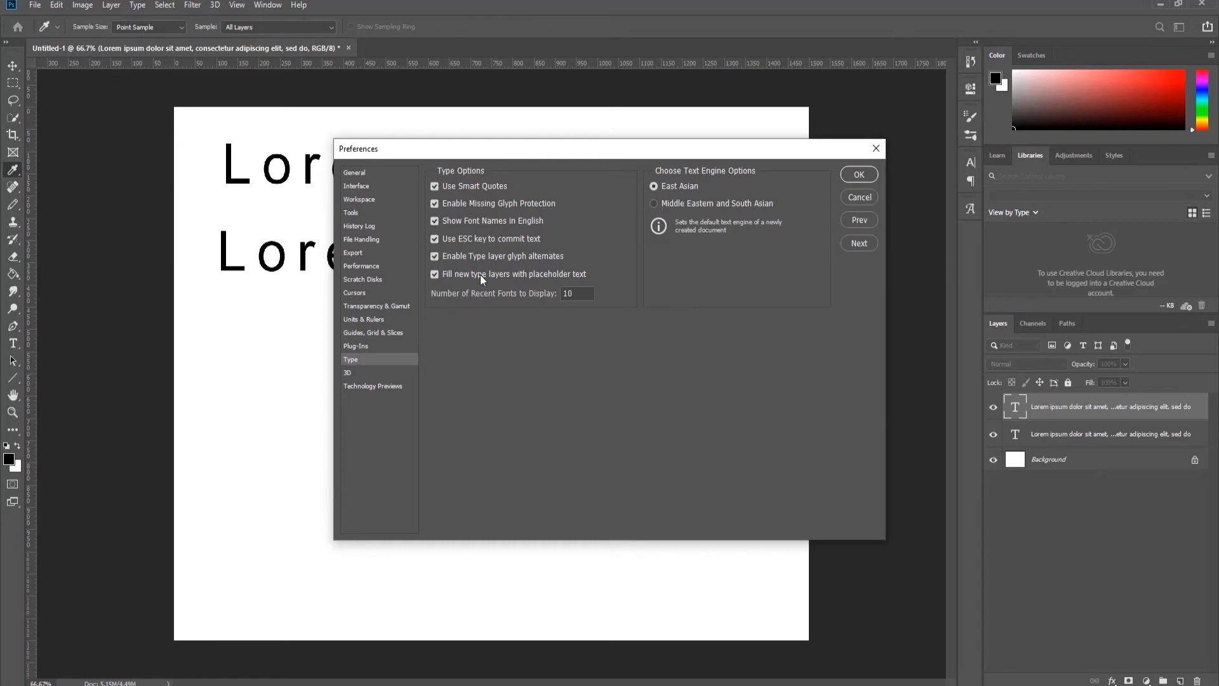
left_click(433, 274)
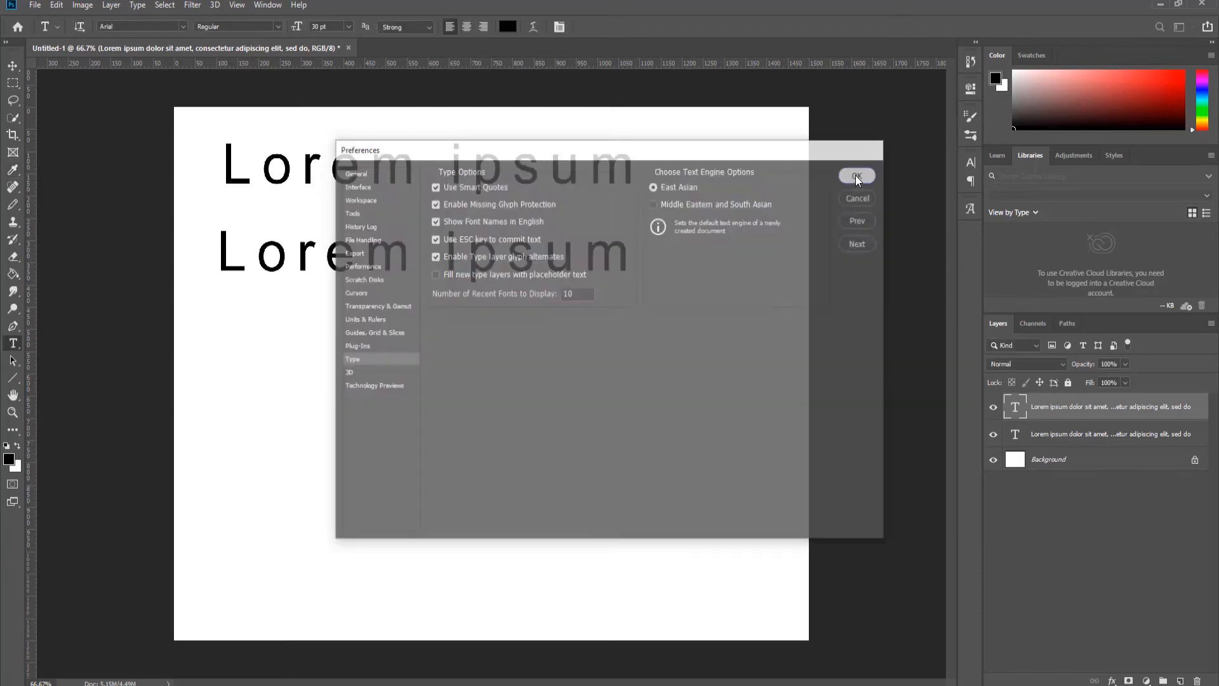
left_click(855, 175)
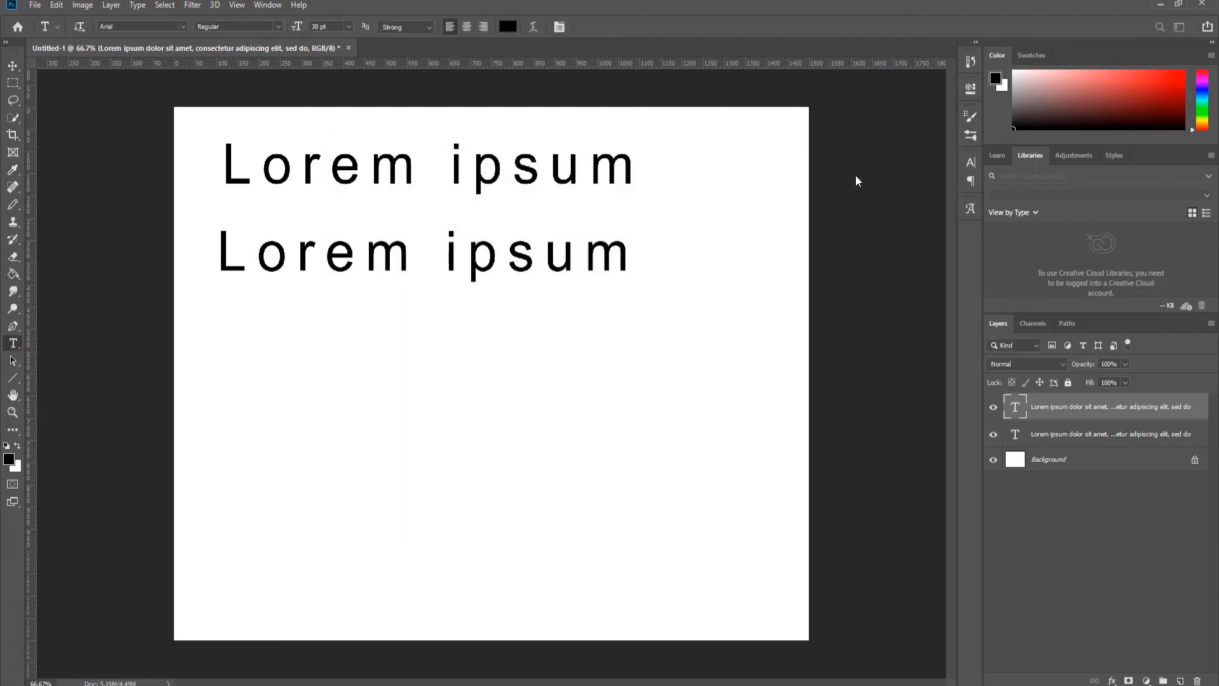
mouse_move(114, 113)
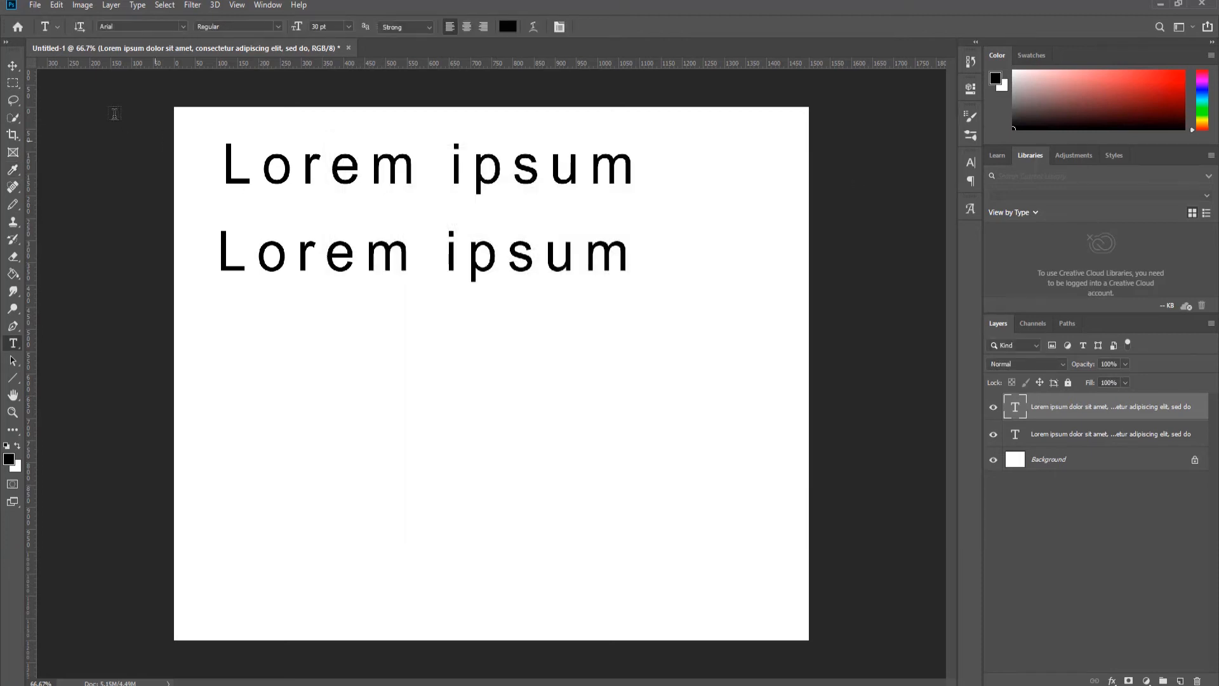
left_click(55, 4)
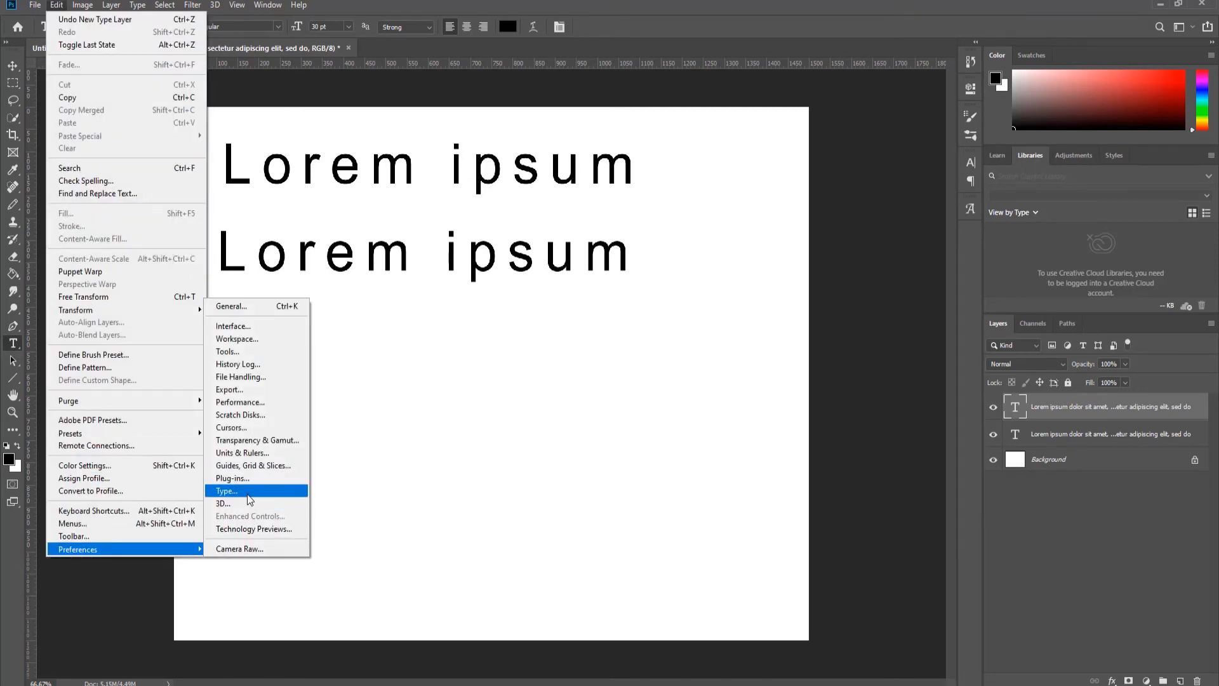
Reopen Type preferences with placeholder-text filling shown as enabled again
left_click(226, 491)
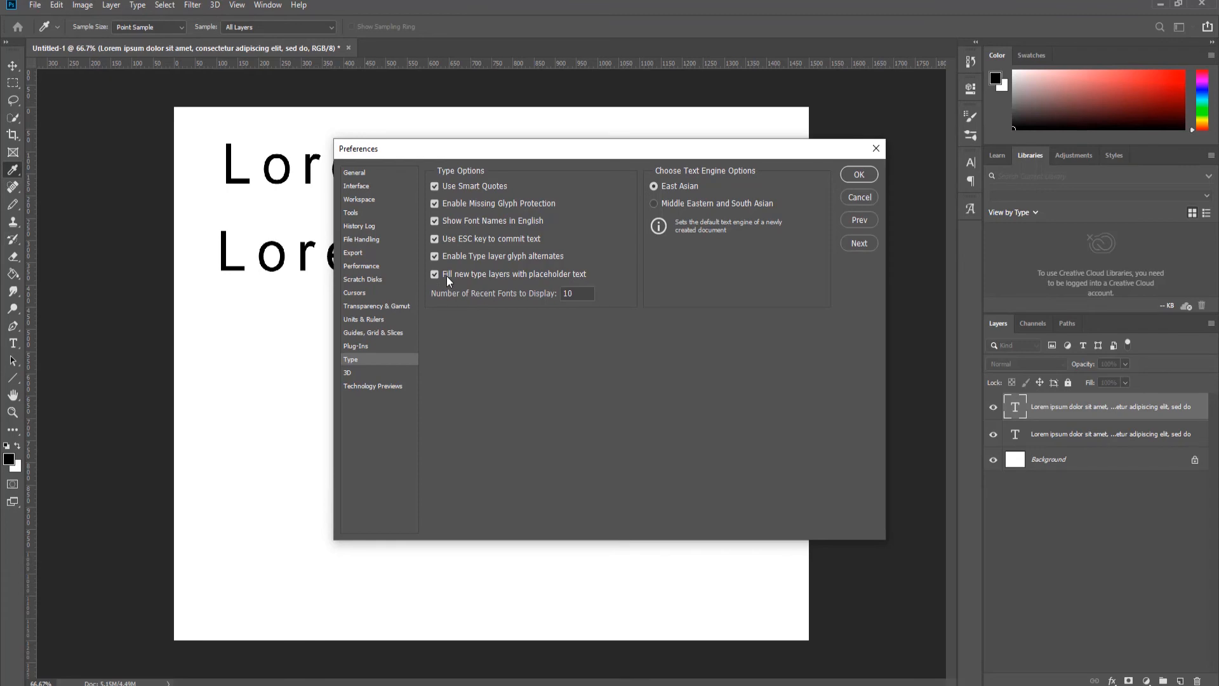
mouse_move(440, 282)
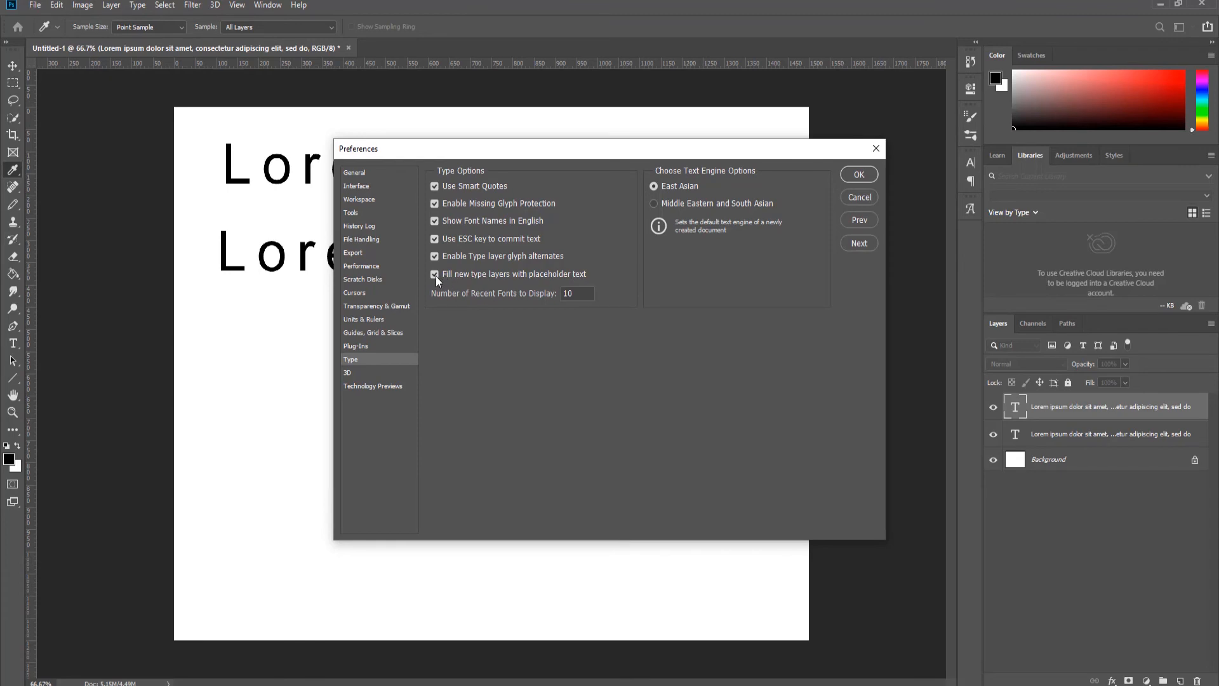